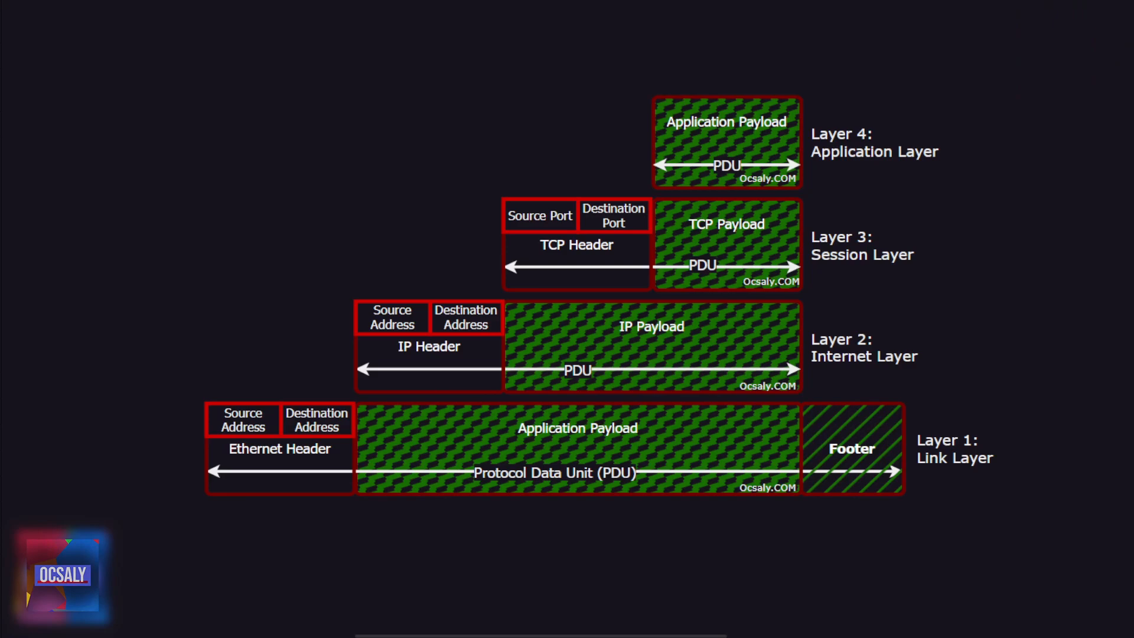
- Start a new text label reading "0 -" on the canvas above the IP Header
left_click(651, 346)
type("0 -")
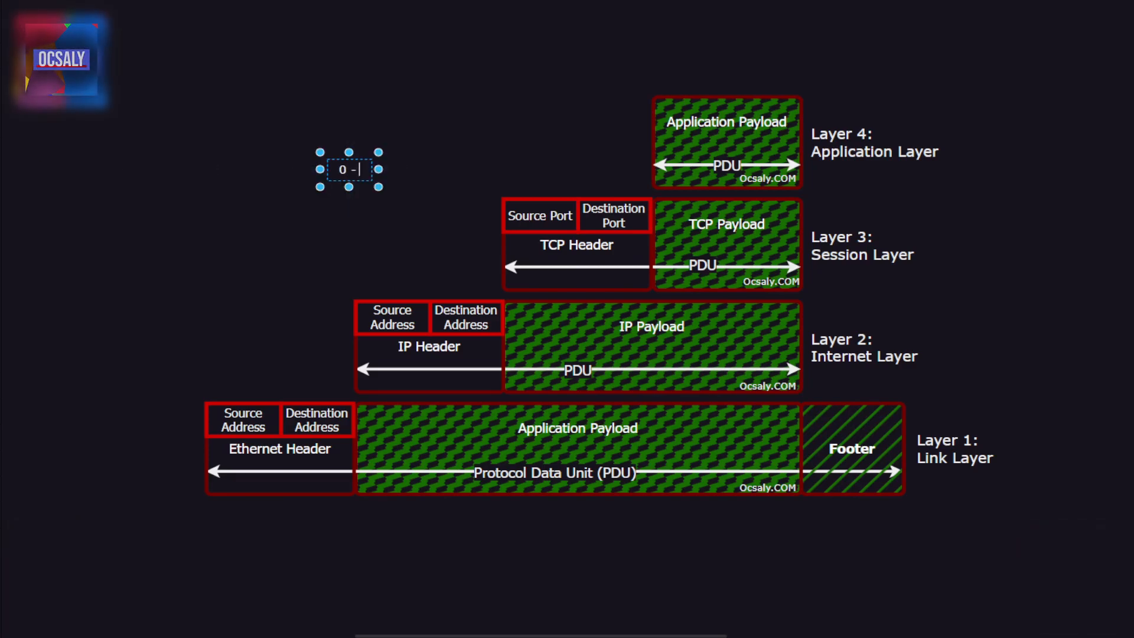
- Finish the label as "0 - 65535" and position it above the TCP Source and Destination Port fields
type("65535")
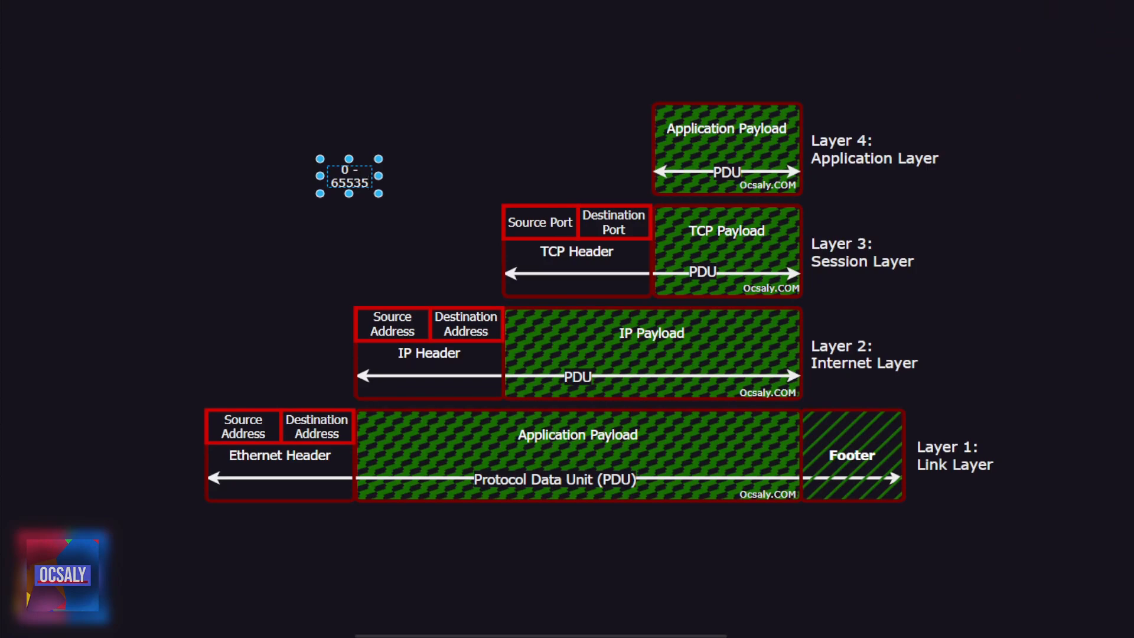
left_click_drag(350, 178, 386, 189)
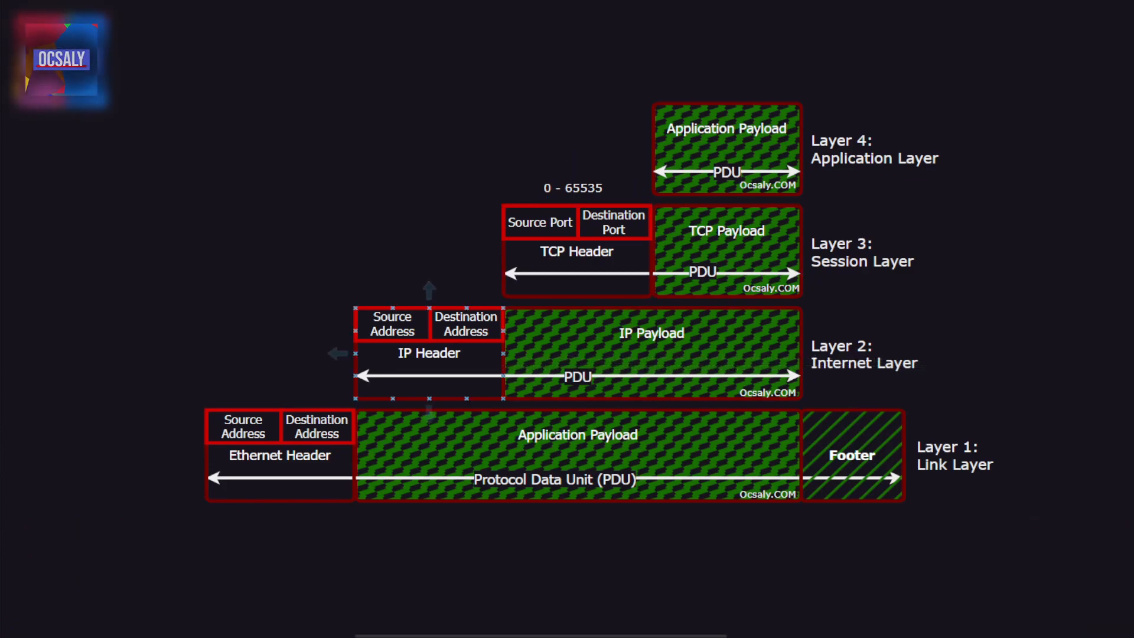
- Insert a placeholder text label on the canvas left of the Layer 4 block
left_click(428, 353)
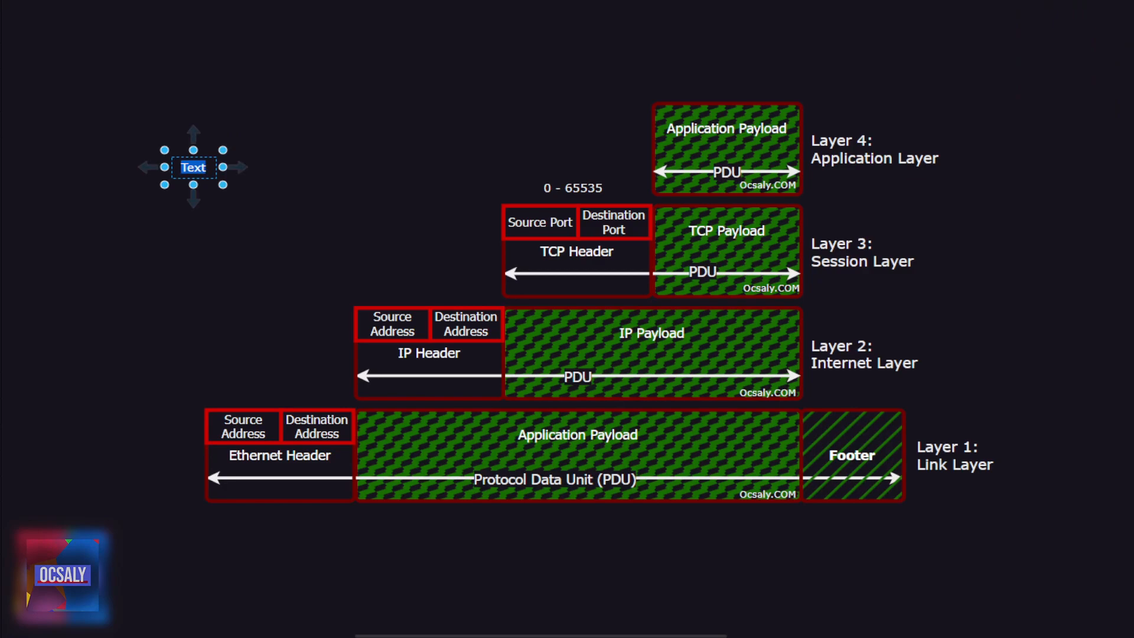
- Label "IPv4 : 192.168.10.1", duplicate it below, and clear the copy to start "IPv6 :"
type("192.168.10.1")
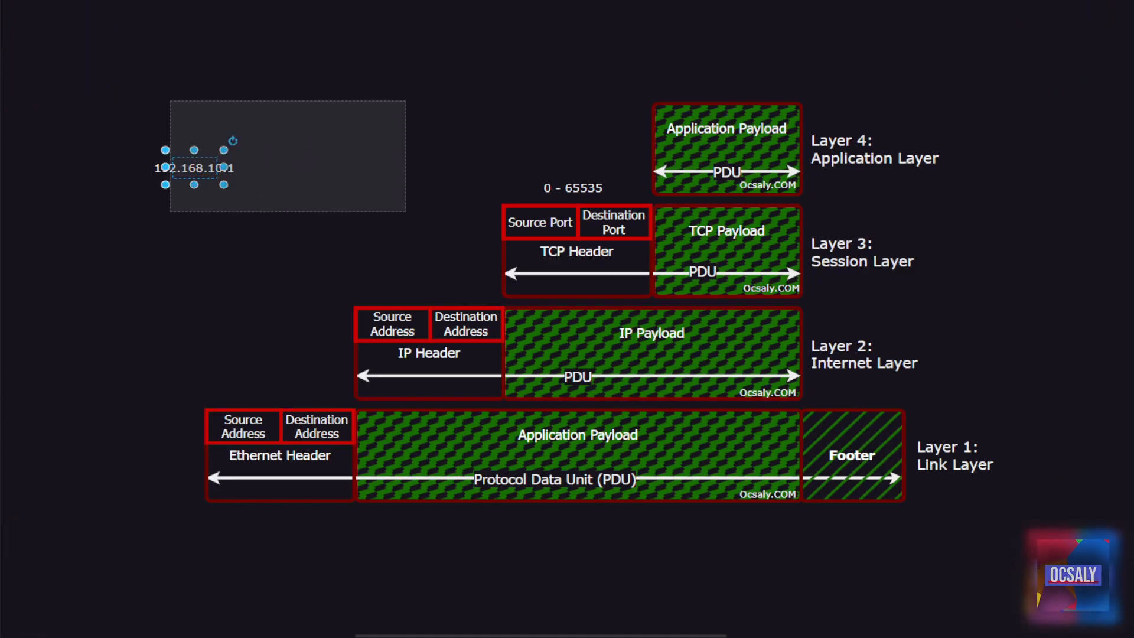
left_click_drag(194, 168, 432, 169)
type("IPv4 : ")
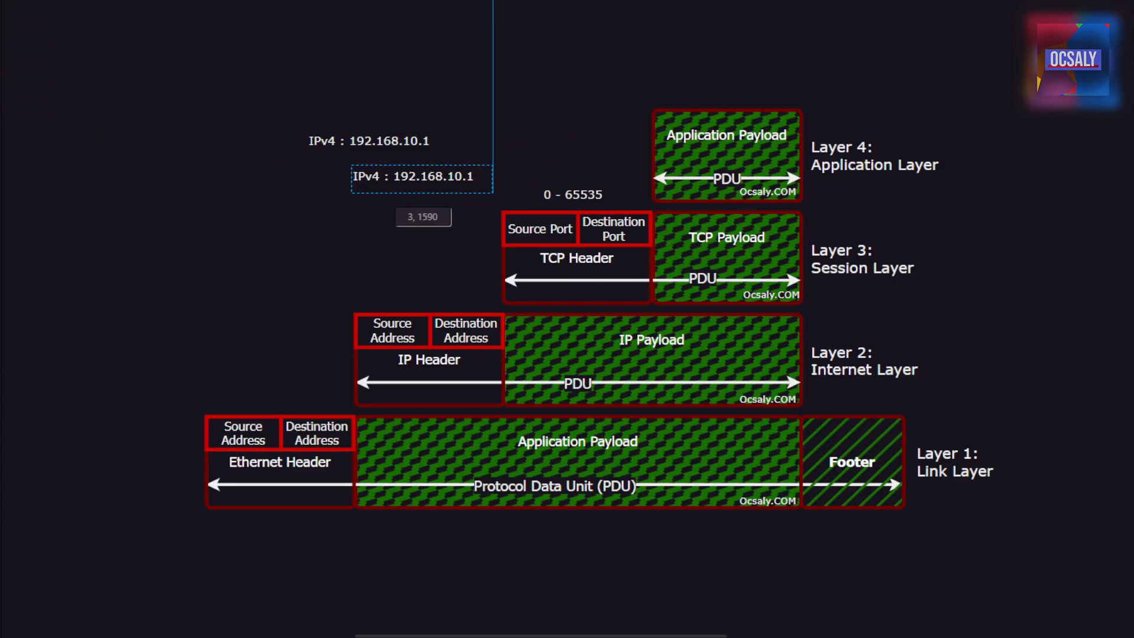
left_click(420, 176)
type("6")
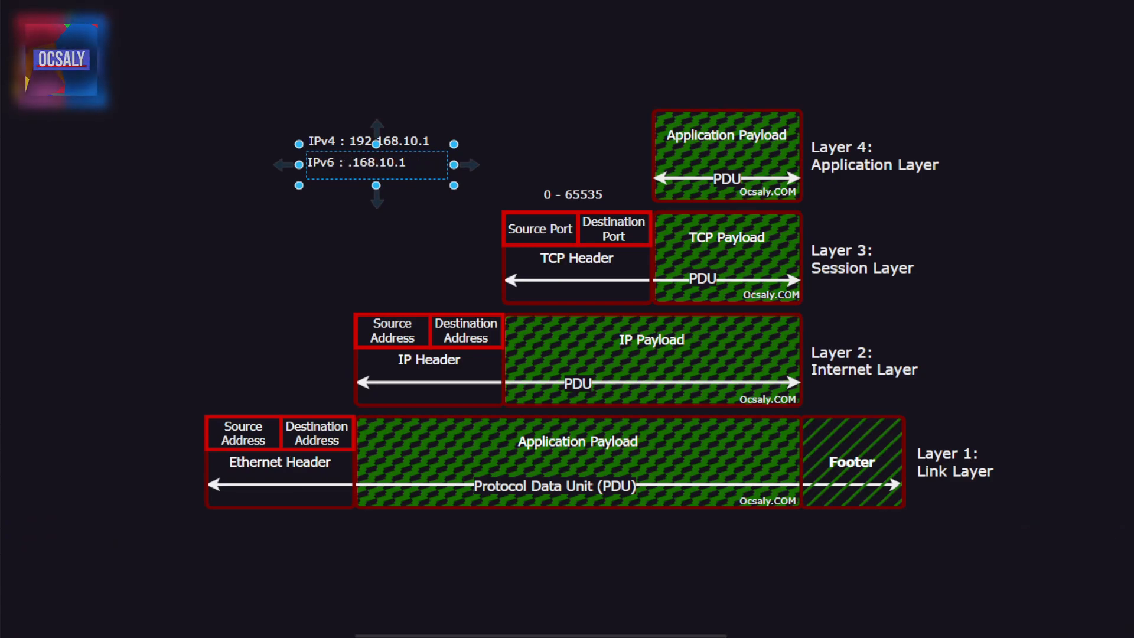
key("backspace")
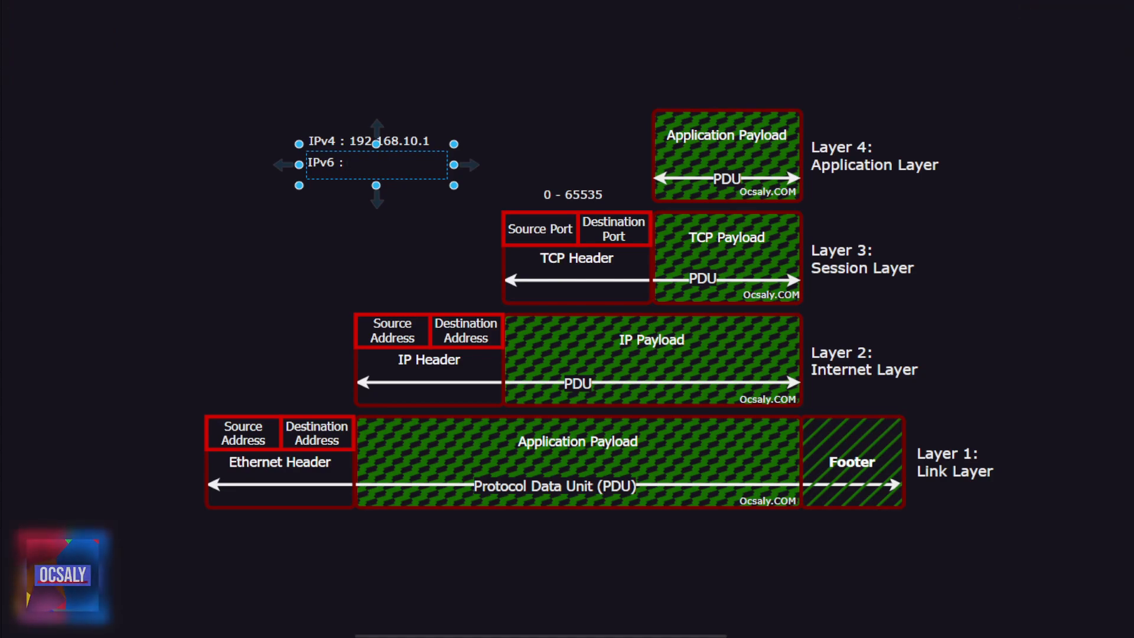
- Complete the copy as "IPv6 : fe80:0000:0000::00000:2057" beneath the IPv4 line
type("f3")
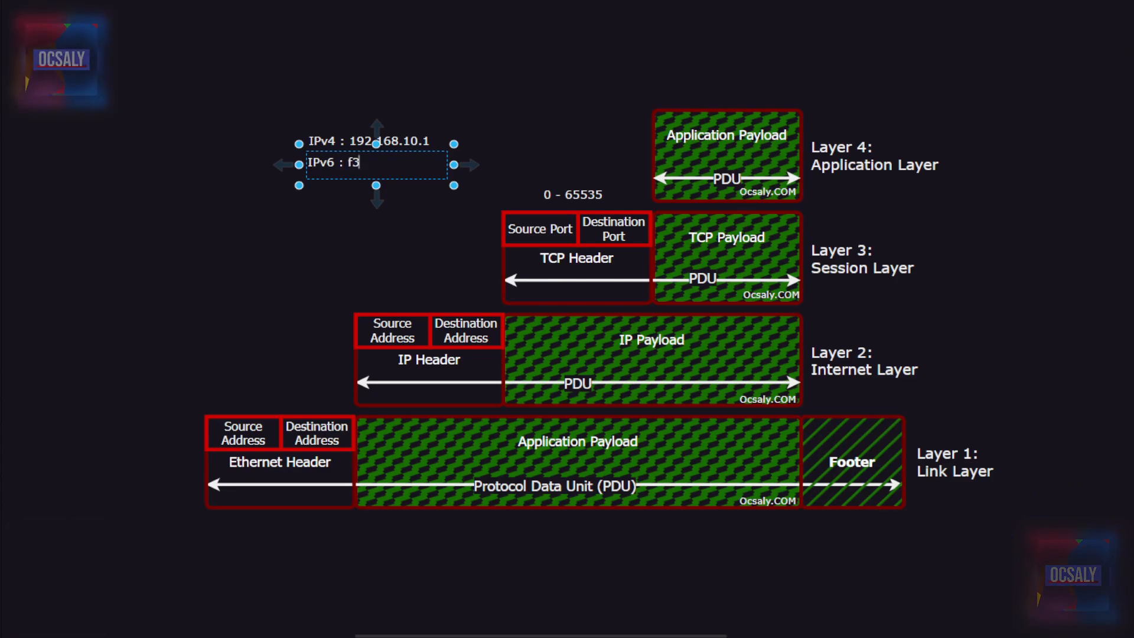
type("e80:0000:0000::")
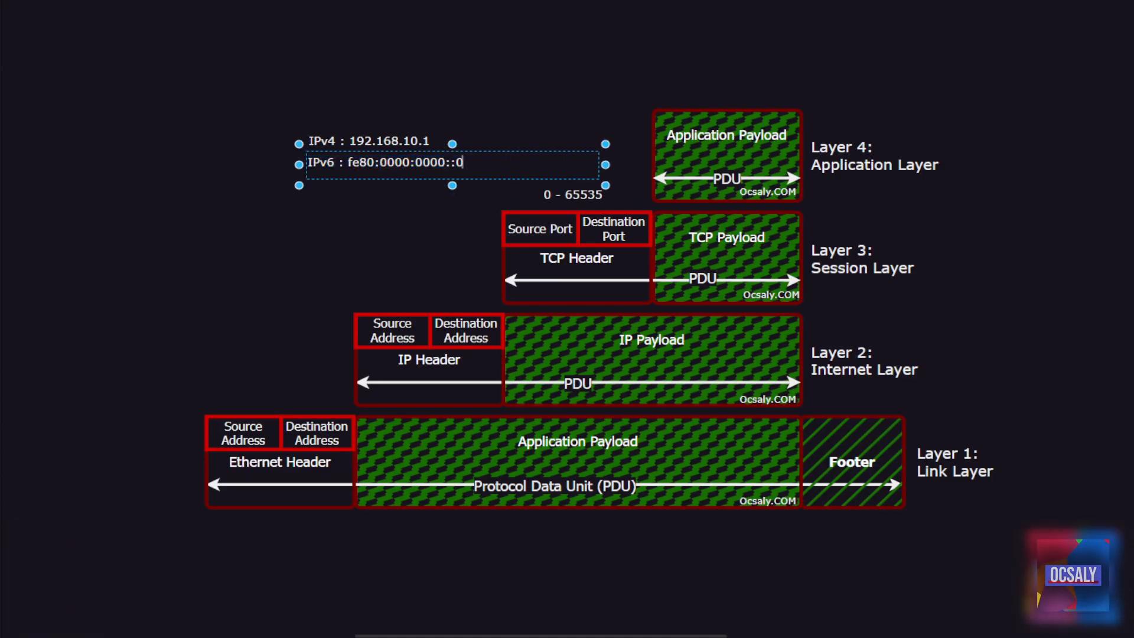
type("0000:")
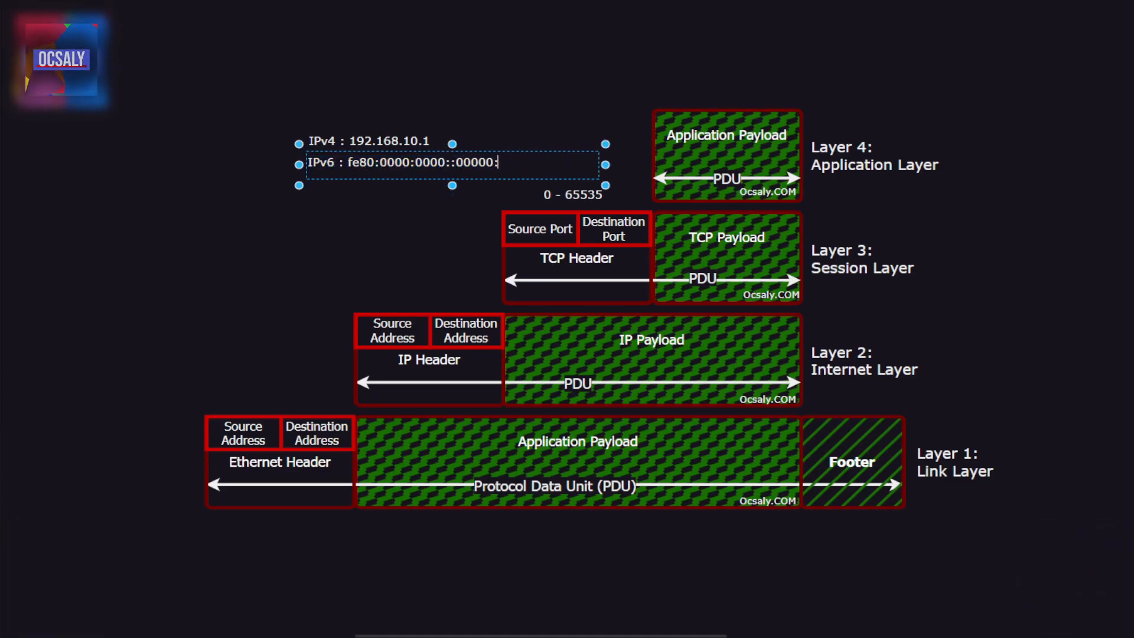
type("2057")
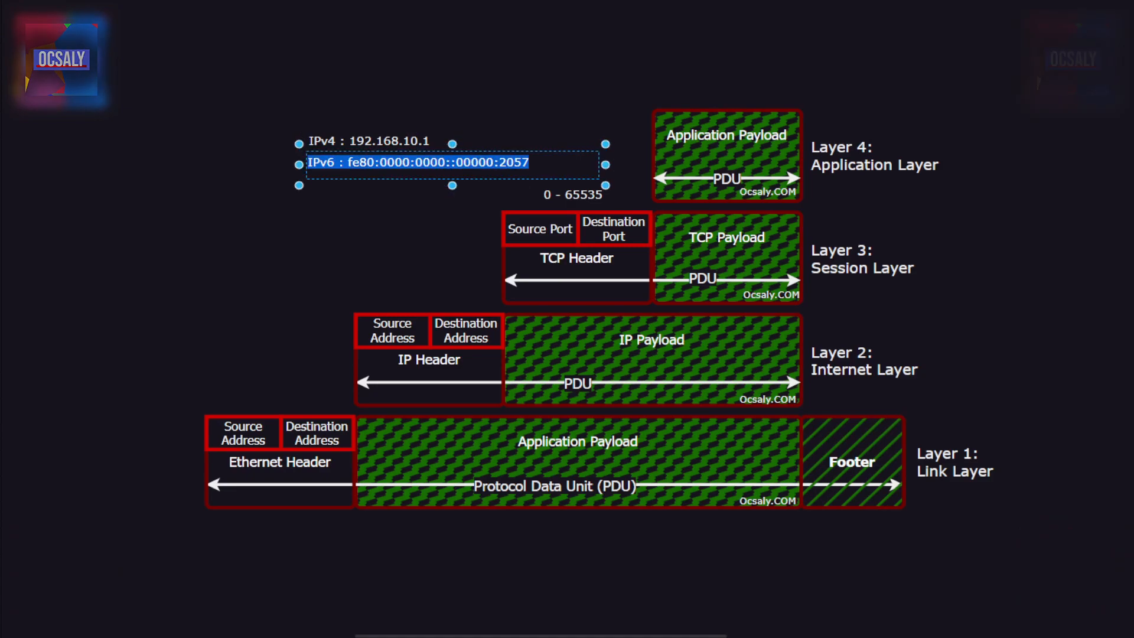
double_click(434, 162)
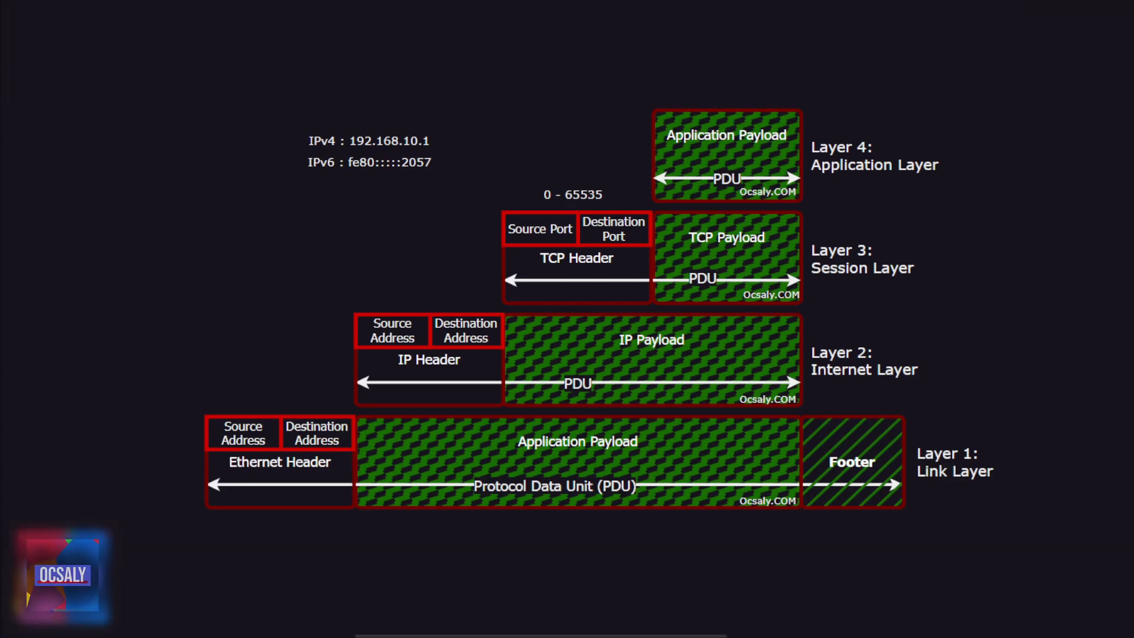
- Add a third line "MAC : 0A-00-27-99-23-A5" under the IPv6 address
left_click(369, 161)
type("MAC :")
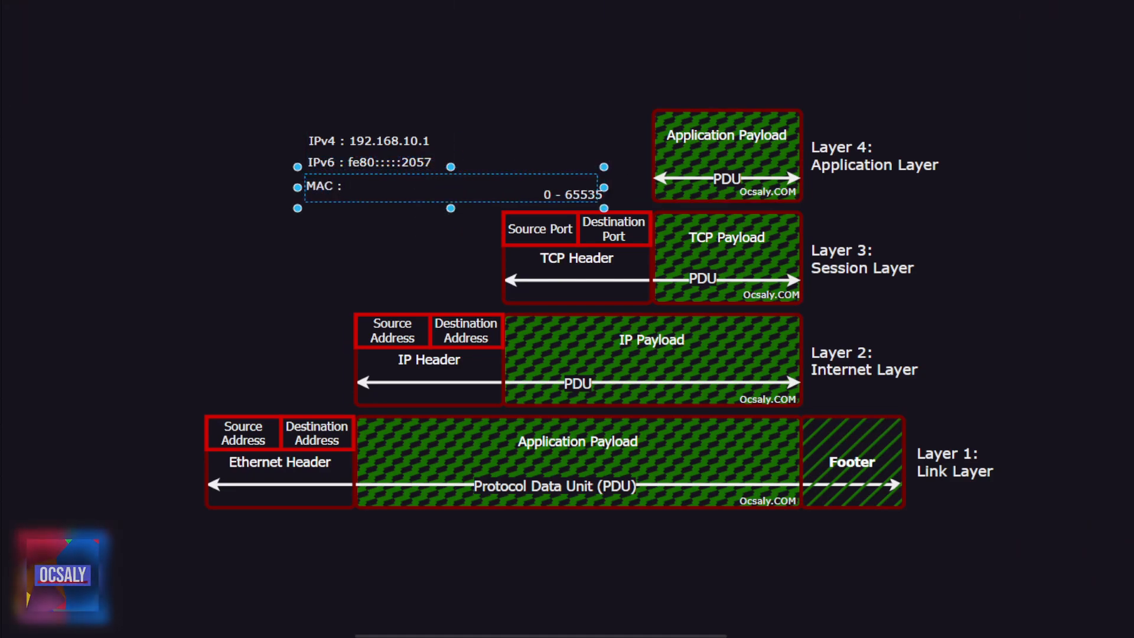
type("0A=")
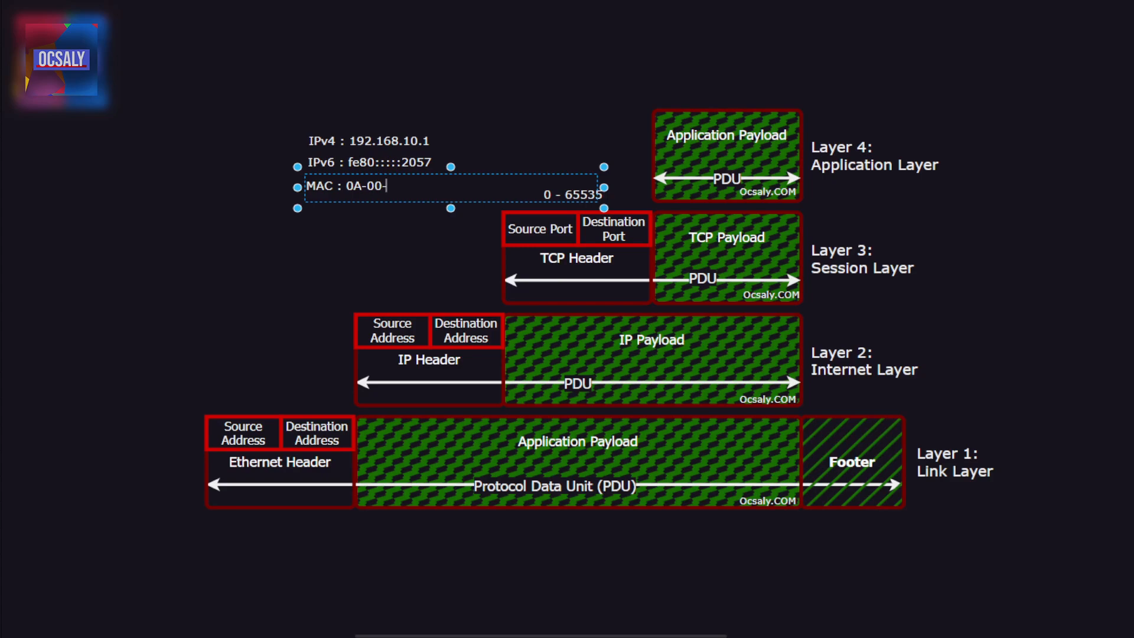
type("27-")
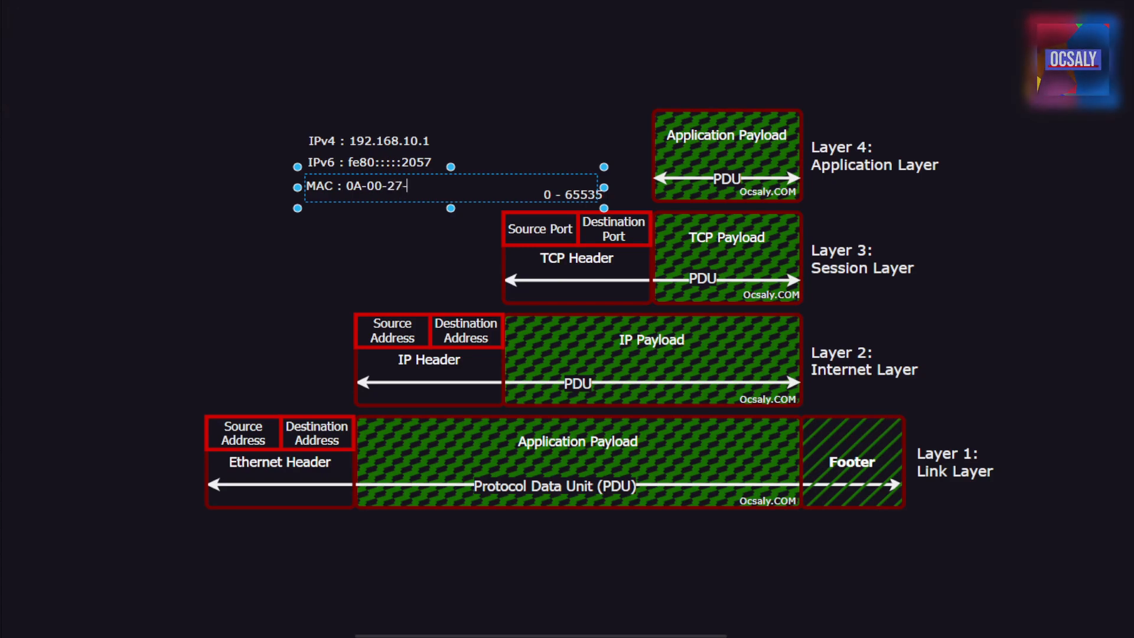
type("99-23-A5")
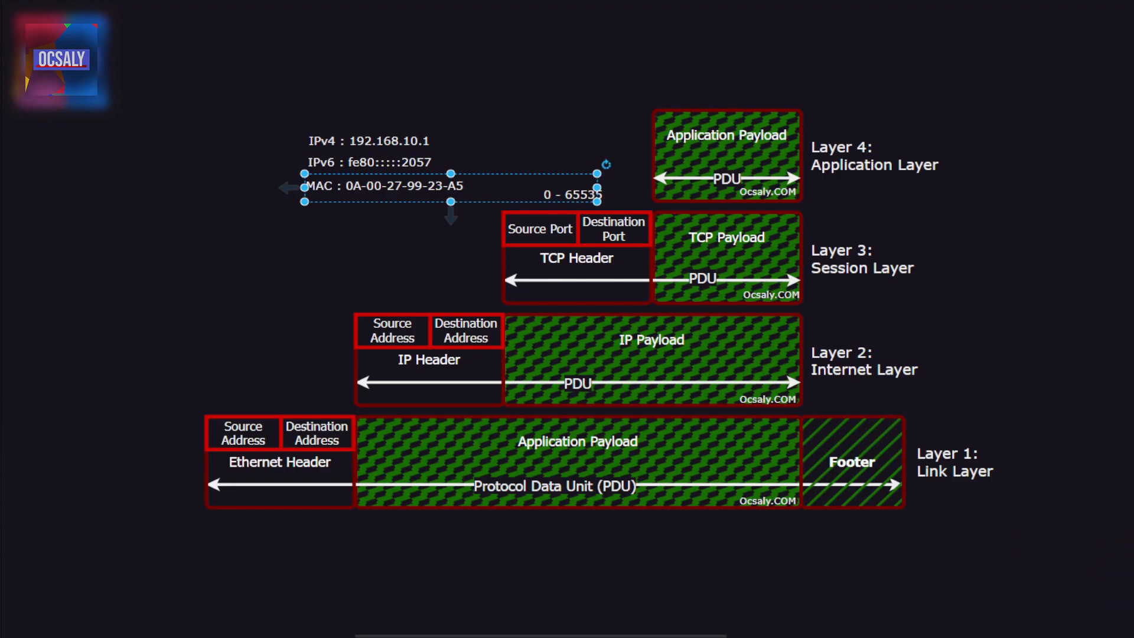